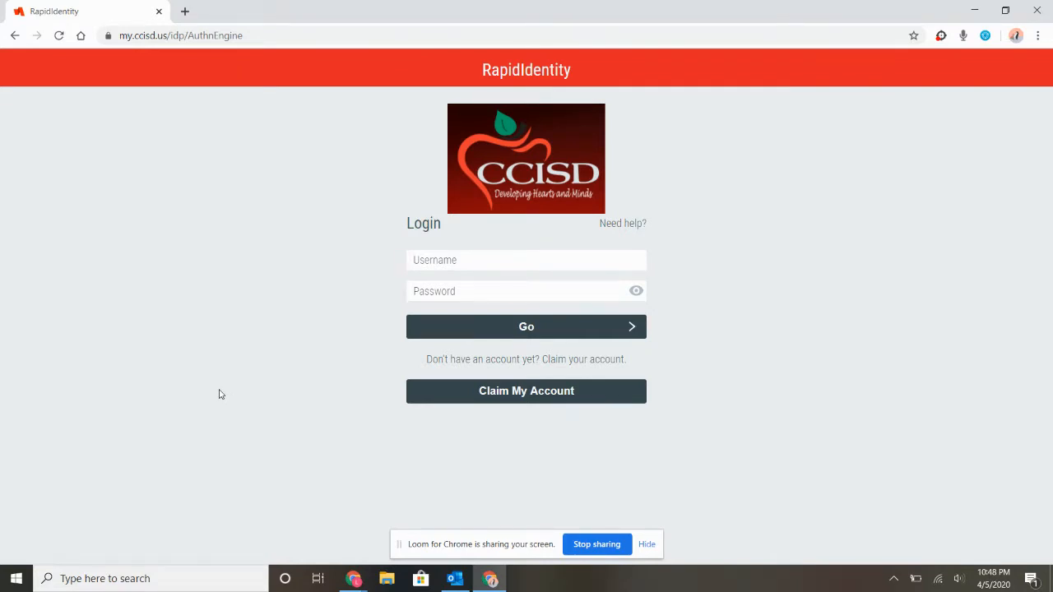
# Sign in to RapidIdentity with the district username and masked password via Go
pyautogui.write('v')
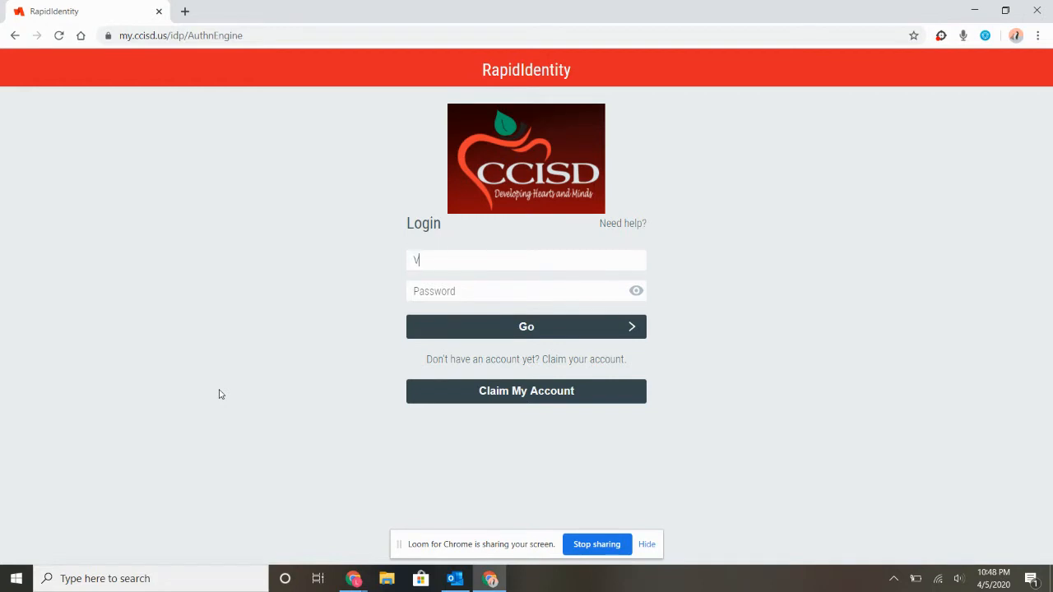
pyautogui.write('each')
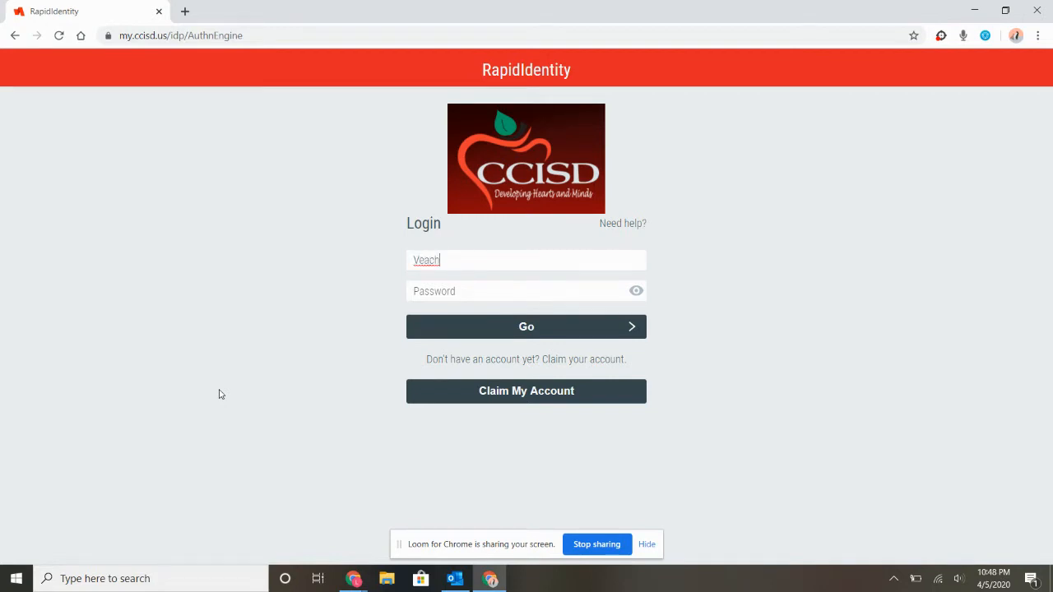
pyautogui.write('BA')
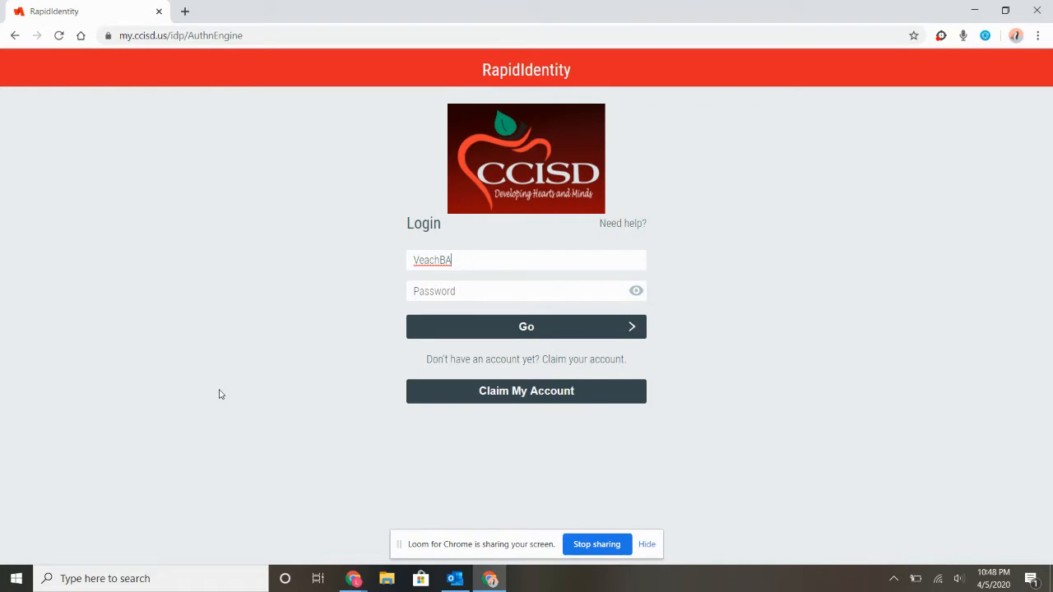
pyautogui.write('9')
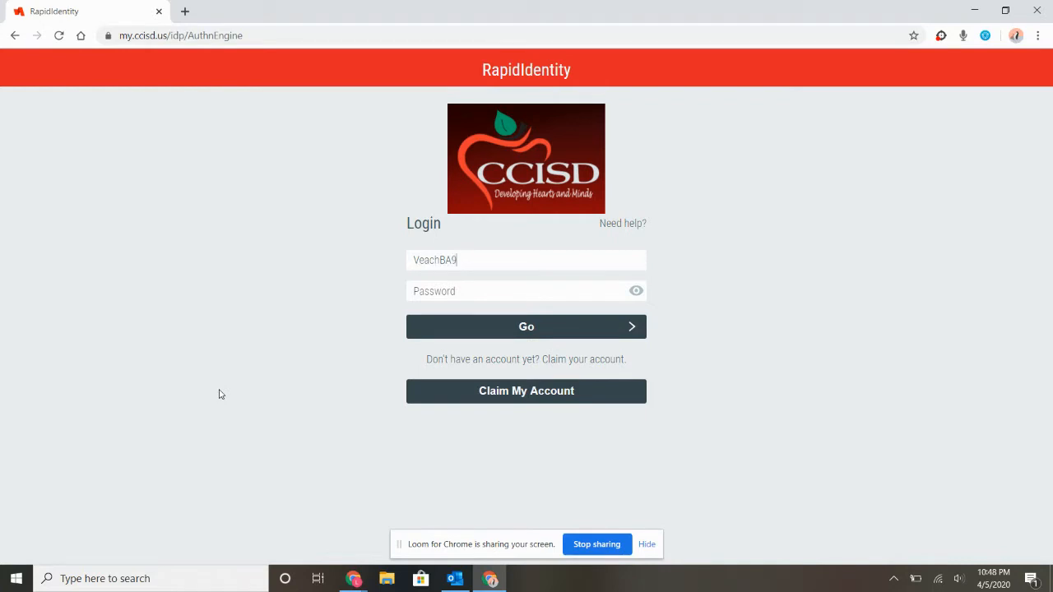
pyautogui.write('78')
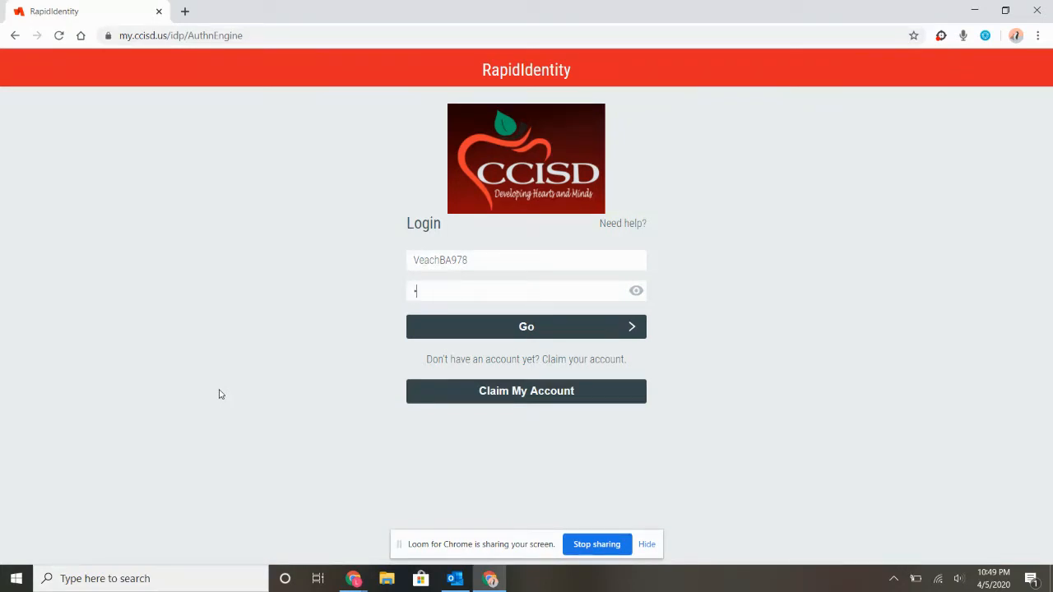
pyautogui.write('•••')
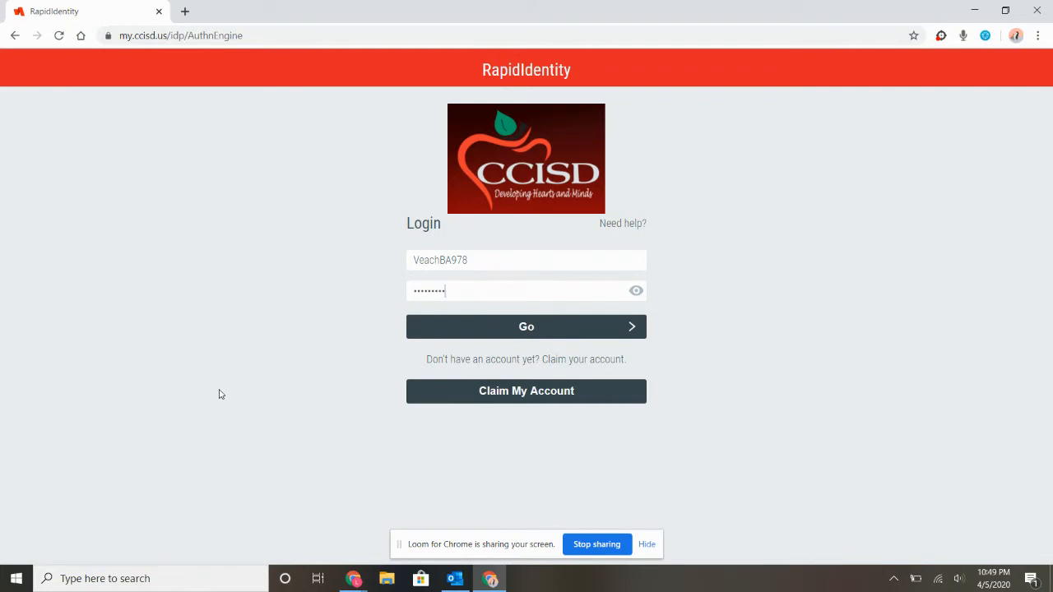
pyautogui.click(527, 326)
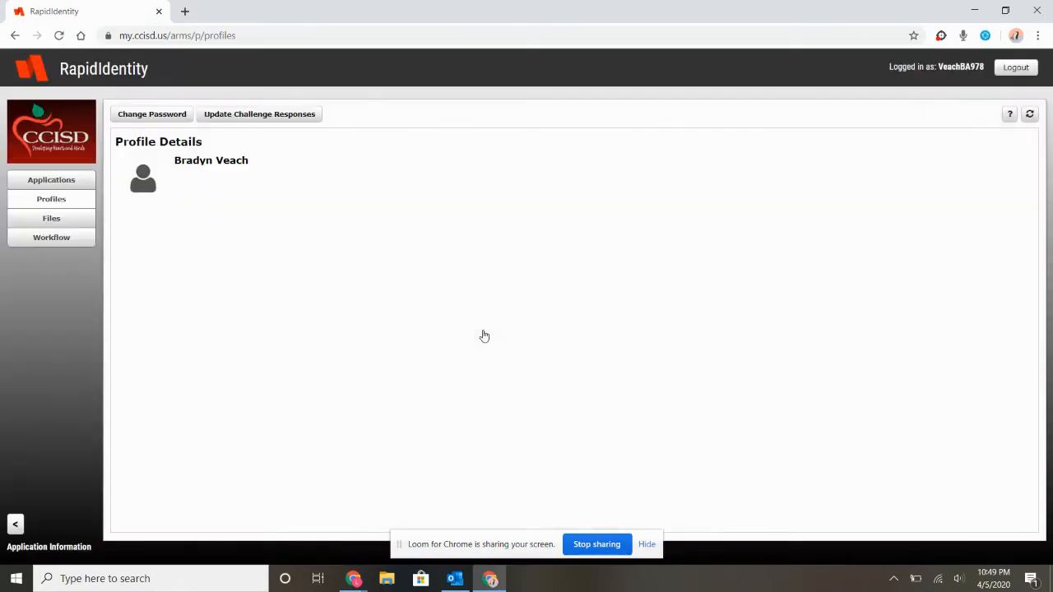
pyautogui.moveTo(64, 188)
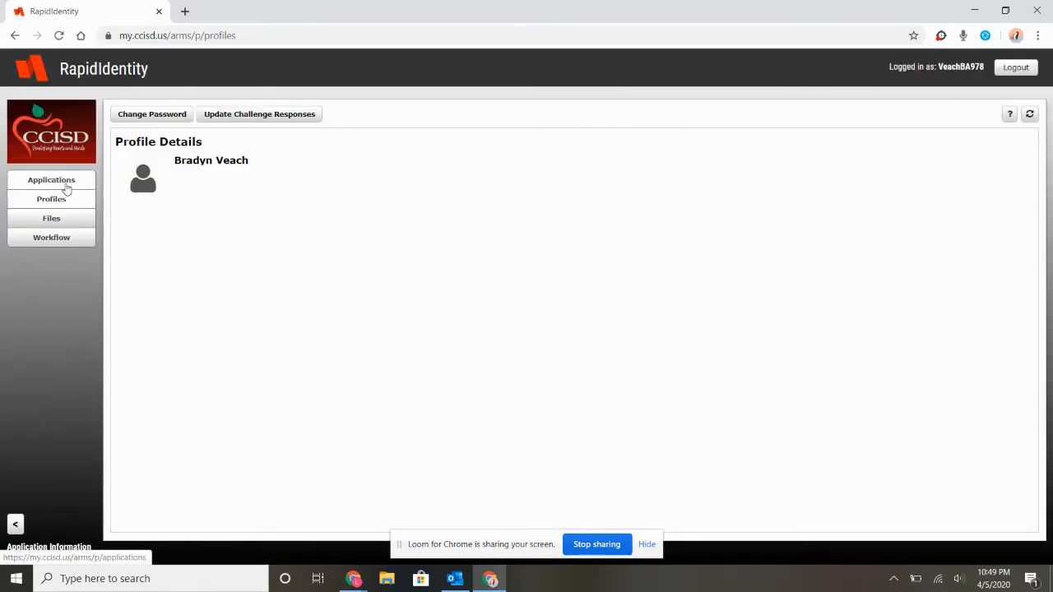
# Launch myON from the RapidIdentity Applications grid
pyautogui.click(51, 180)
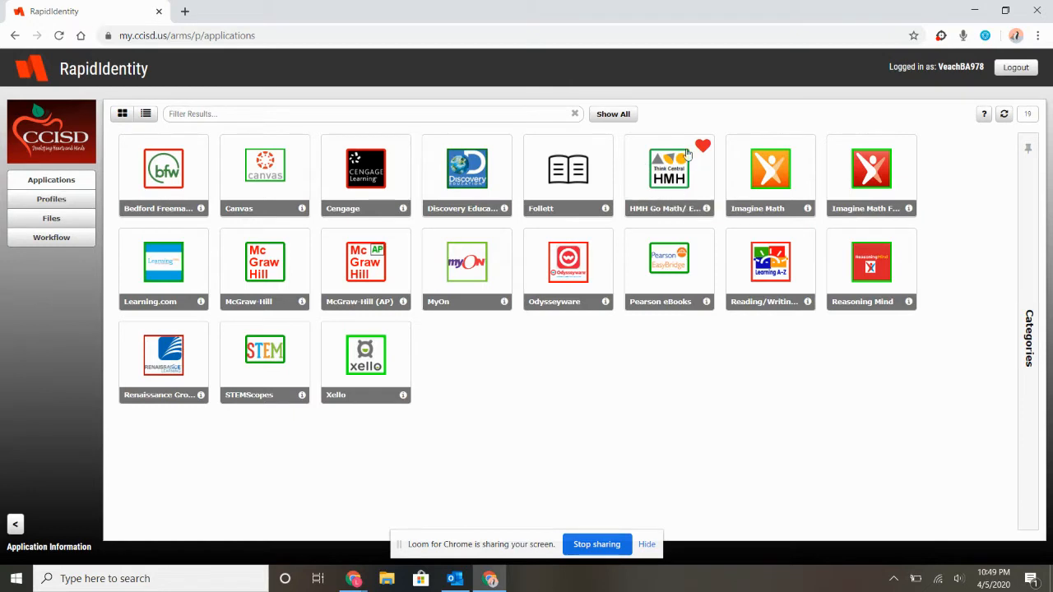
pyautogui.moveTo(668, 212)
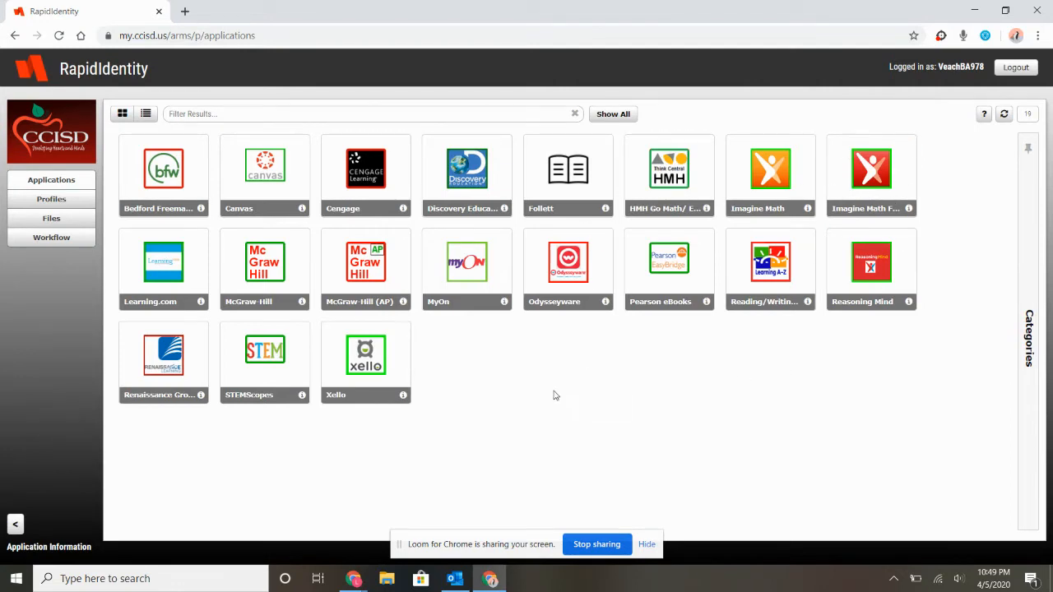
pyautogui.moveTo(464, 265)
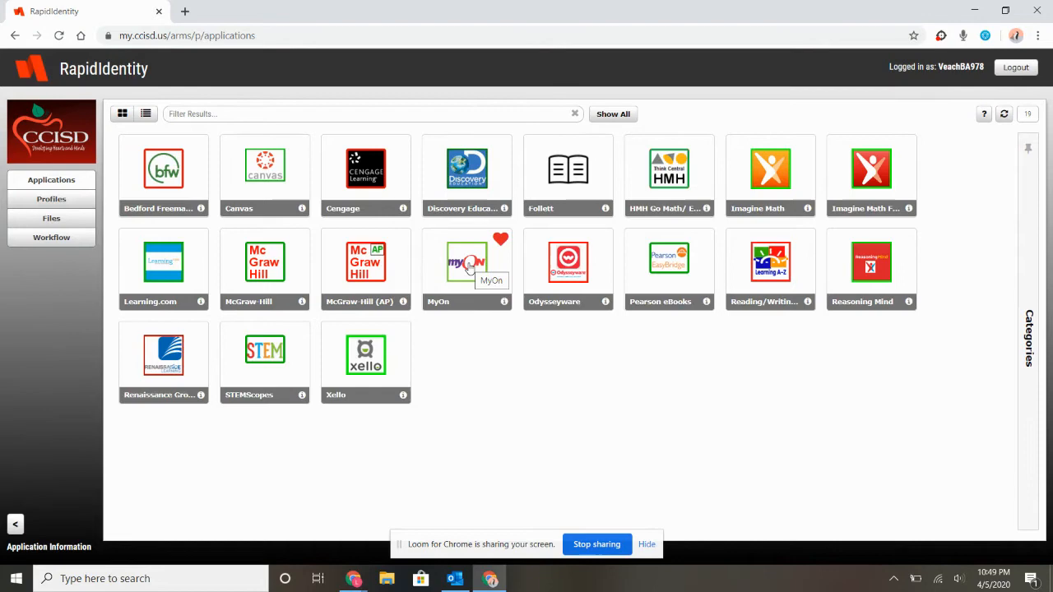
pyautogui.click(468, 261)
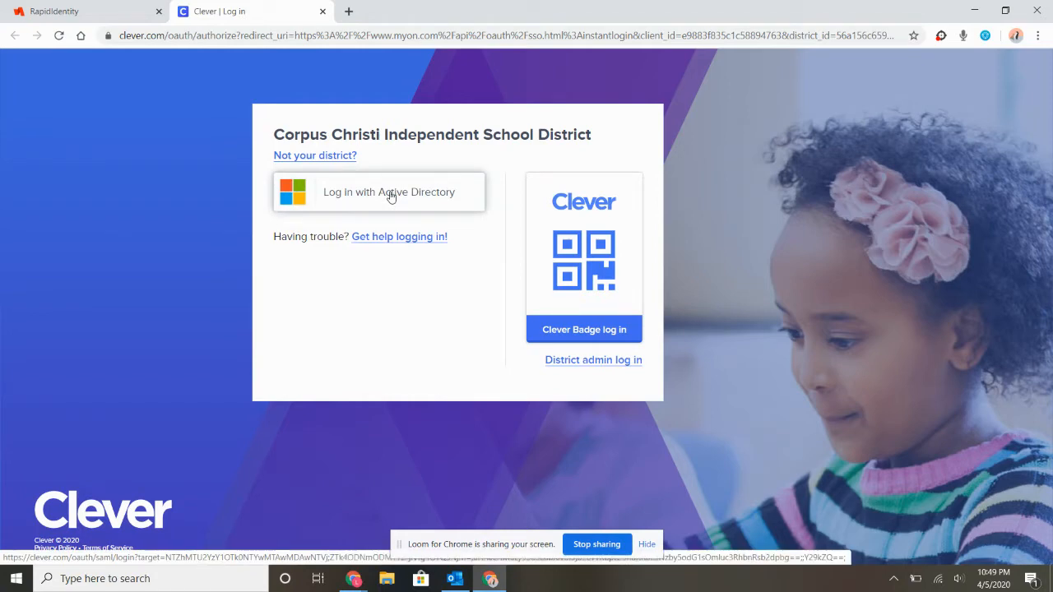
# Sign in to Clever with 'Log in with Active Directory' to reach the myON dashboard
pyautogui.click(388, 191)
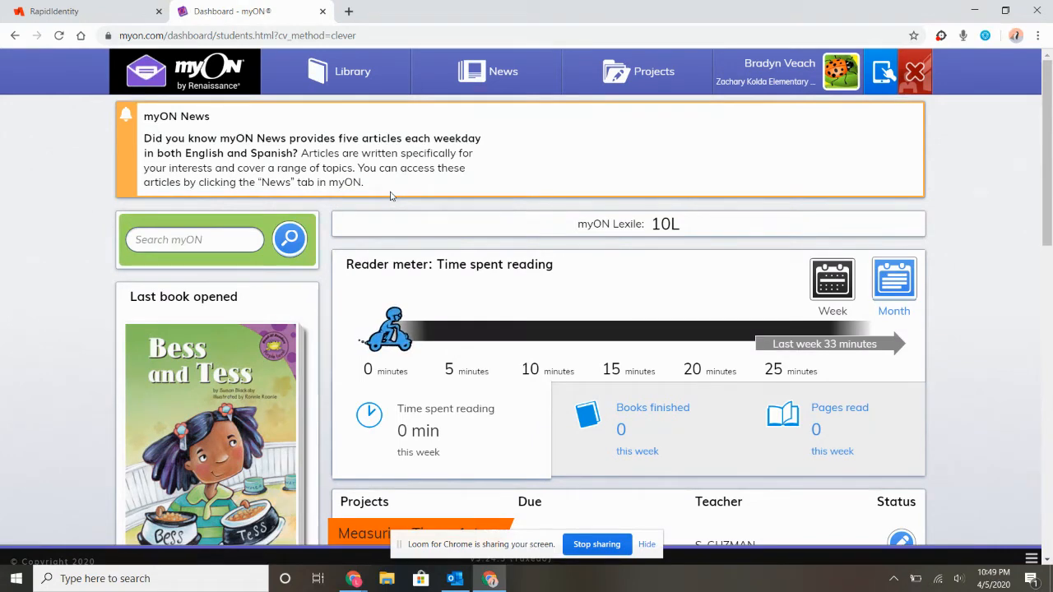
pyautogui.moveTo(403, 388)
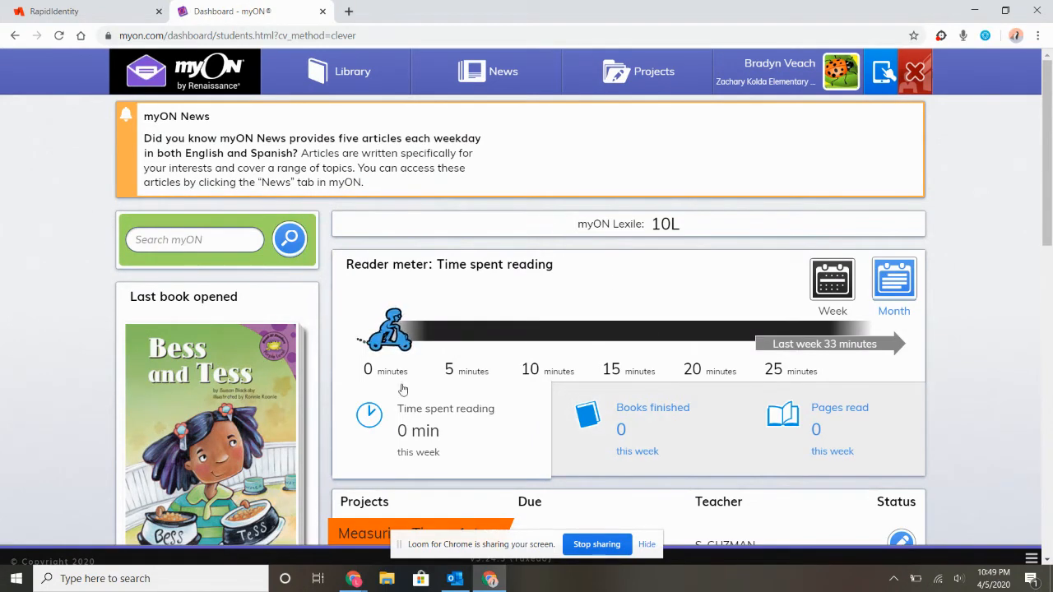
pyautogui.moveTo(714, 296)
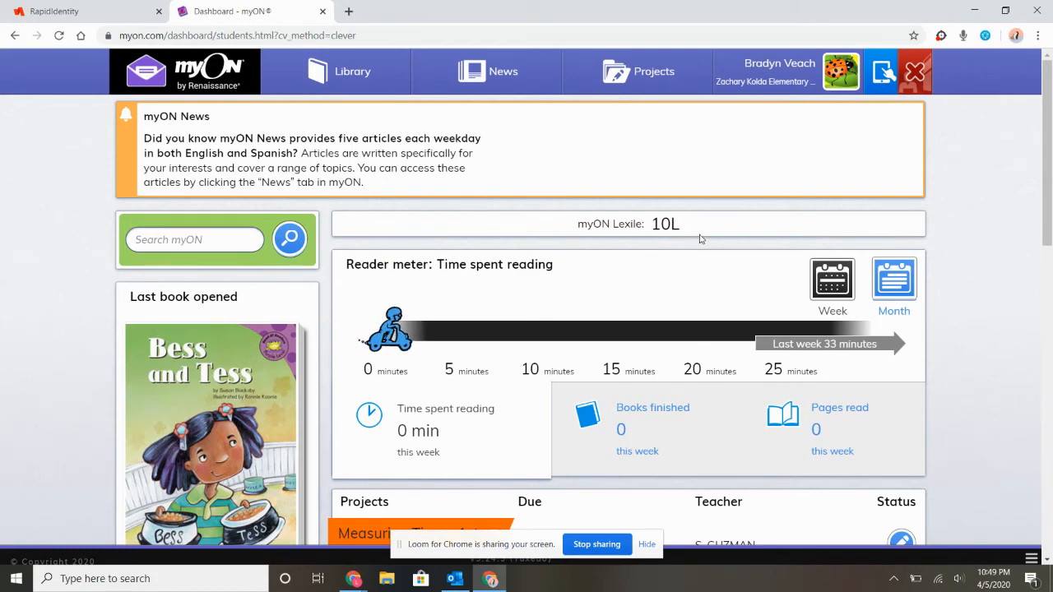
pyautogui.moveTo(612, 230)
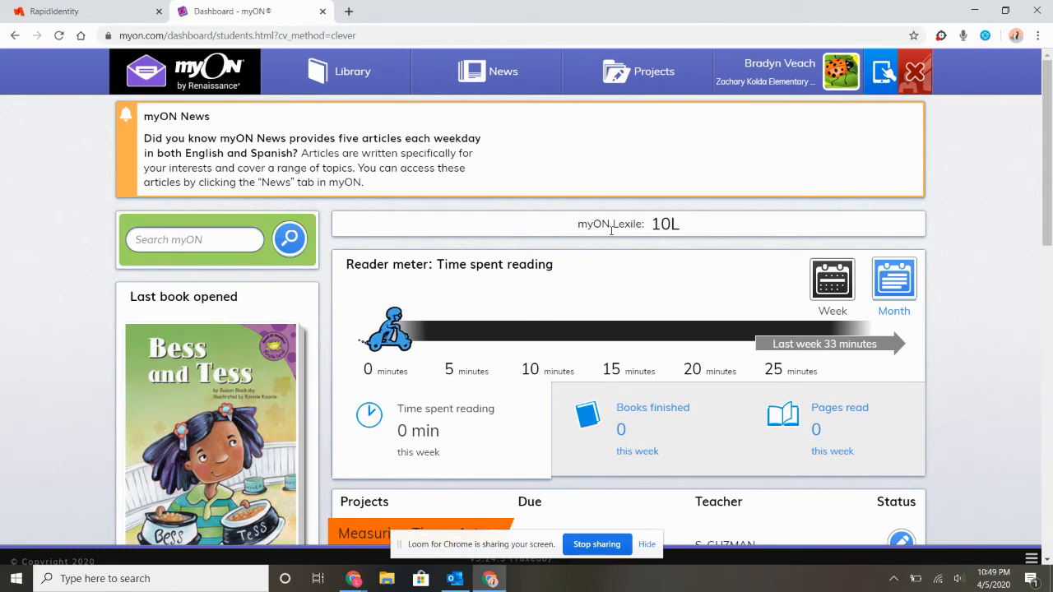
pyautogui.moveTo(1004, 247)
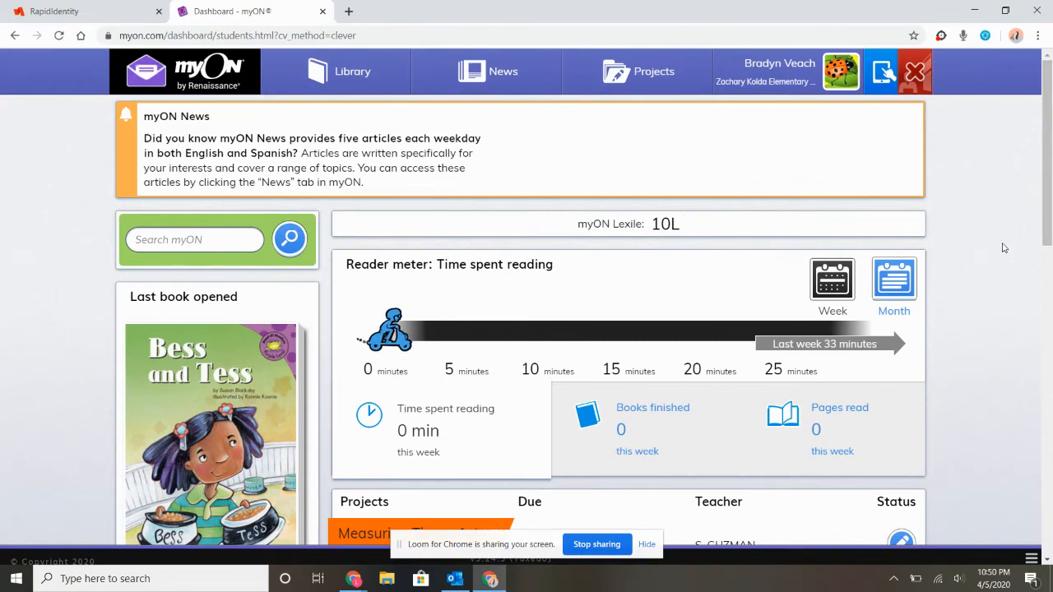
pyautogui.scroll(-3)
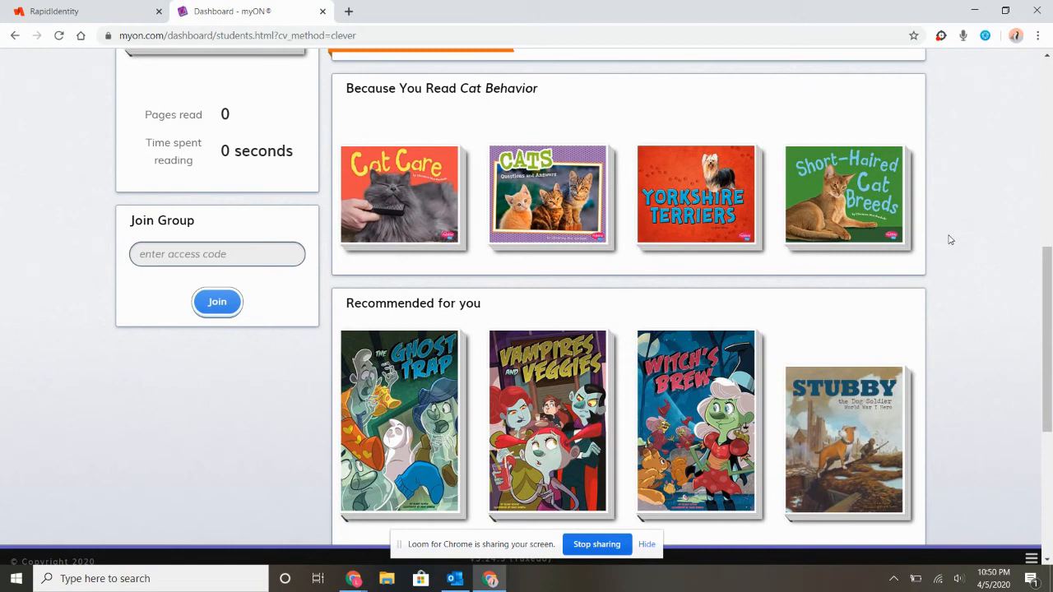
# Expand 'Recommended for you' into the full recommended books page via See more
pyautogui.scroll(-3)
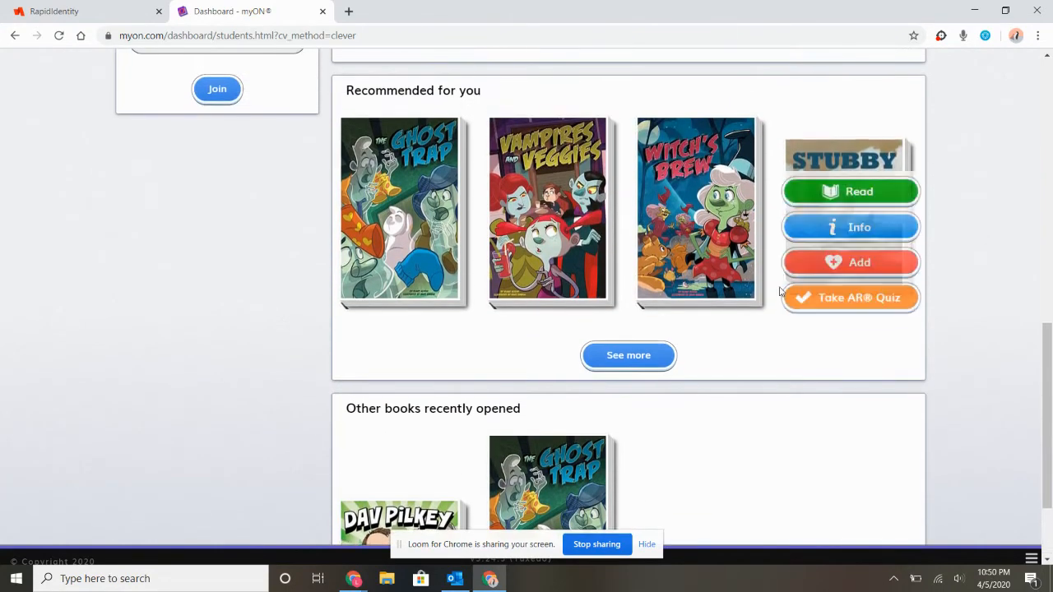
pyautogui.click(629, 355)
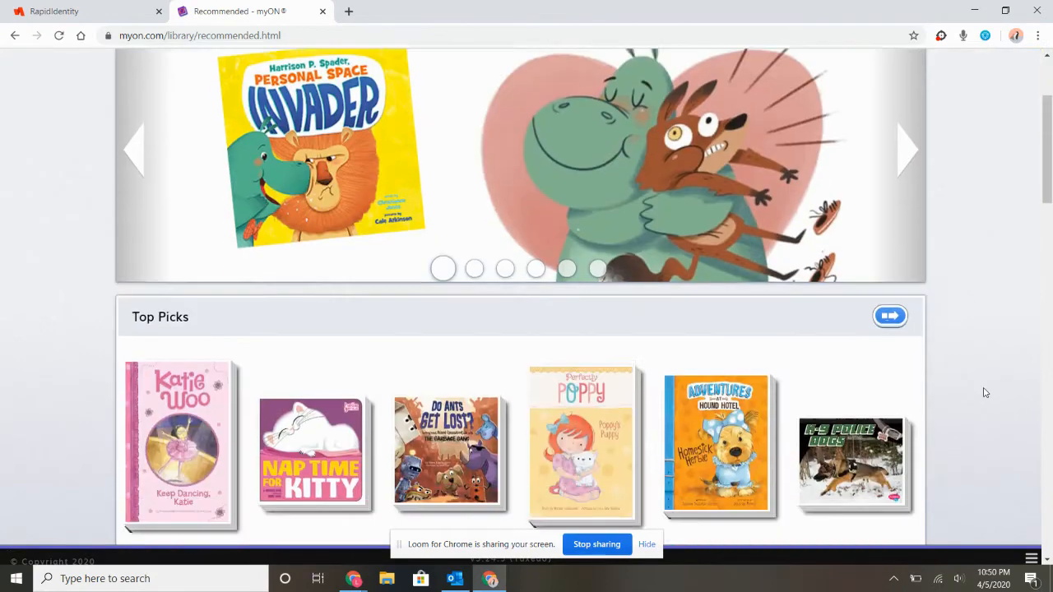
# Show the Info panel for Fast Cars in Books Popular in your Grade
pyautogui.scroll(-3)
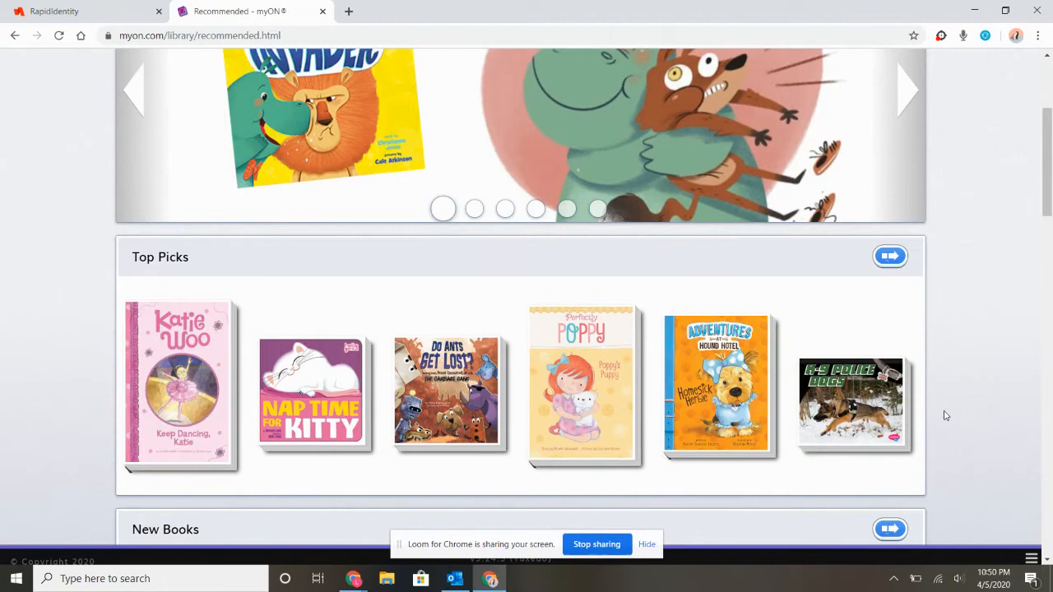
pyautogui.scroll(-3)
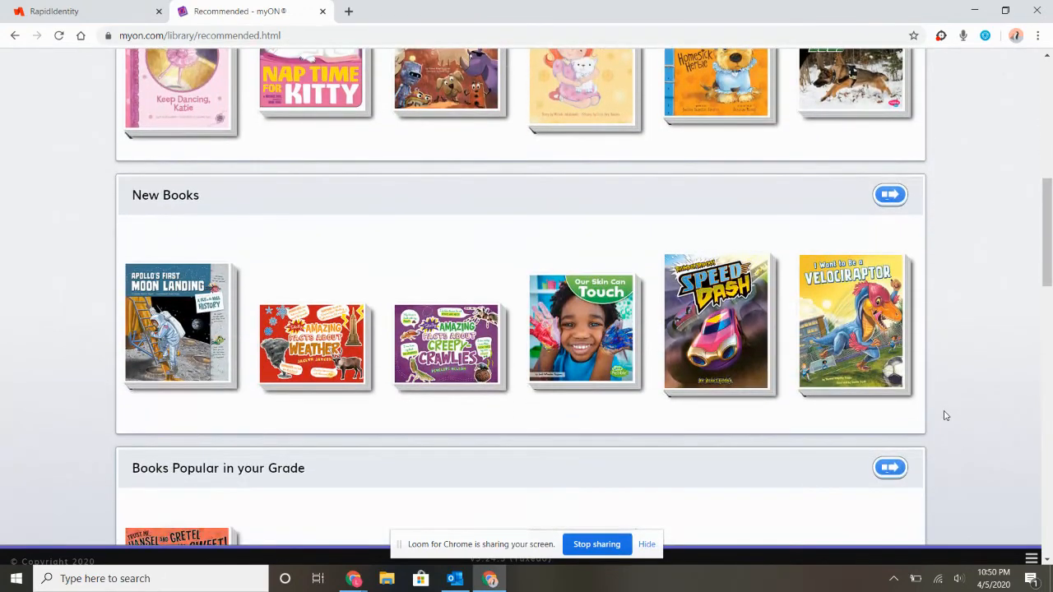
pyautogui.scroll(-3)
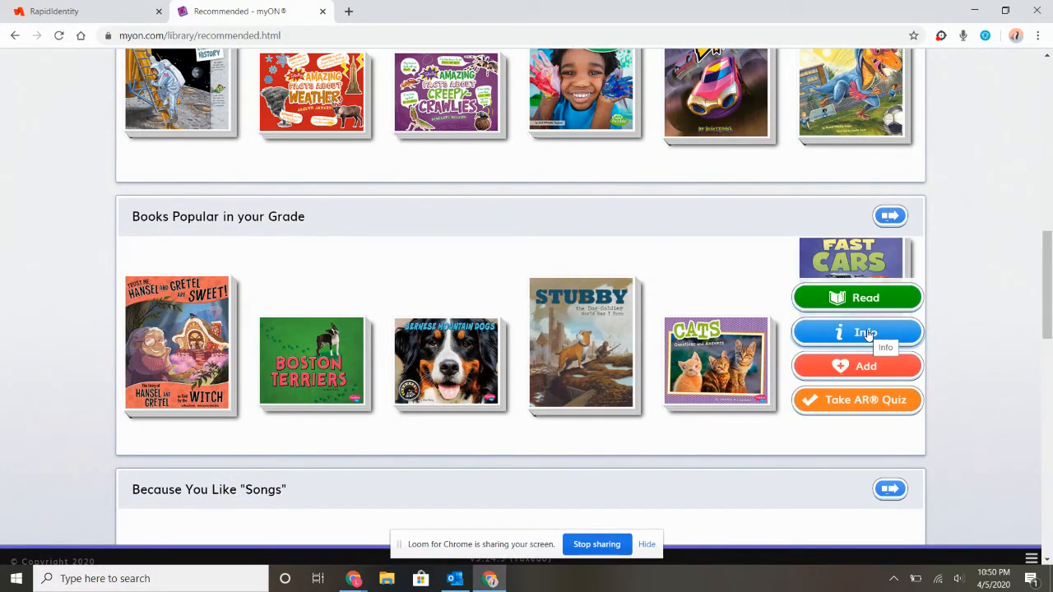
pyautogui.click(857, 332)
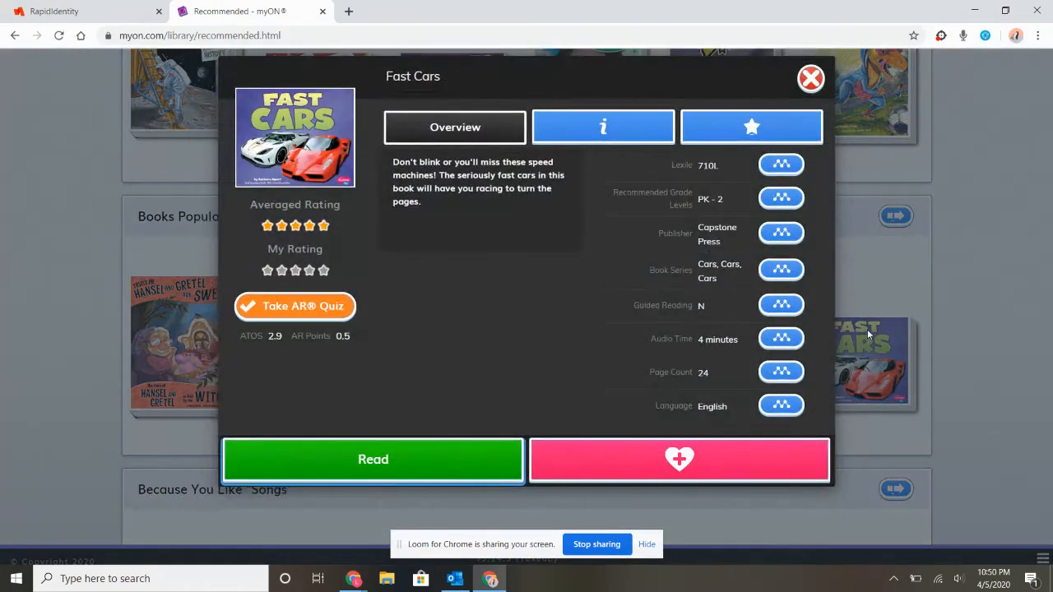
pyautogui.moveTo(727, 181)
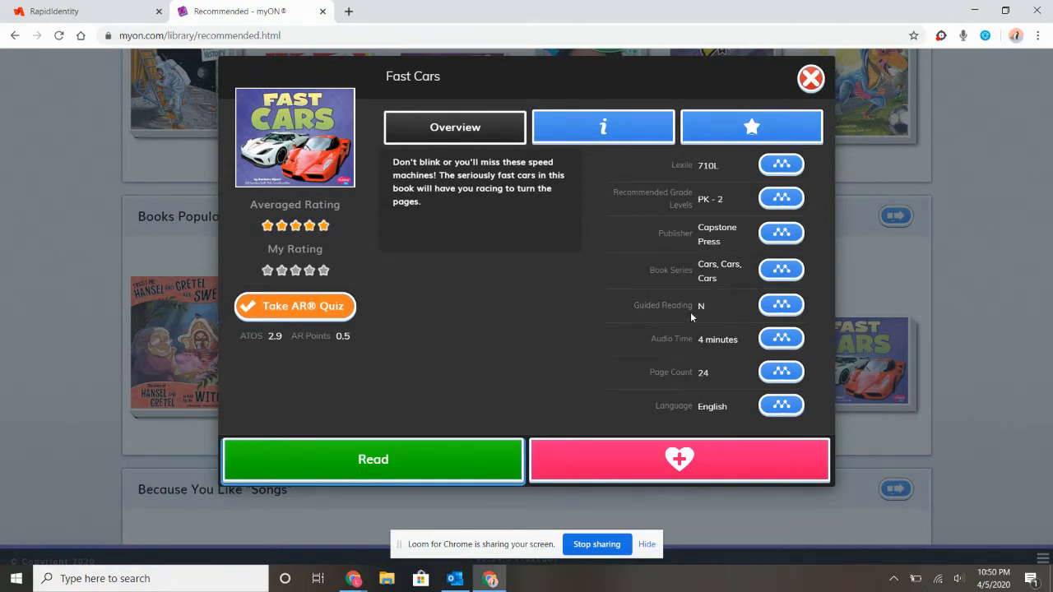
pyautogui.moveTo(747, 347)
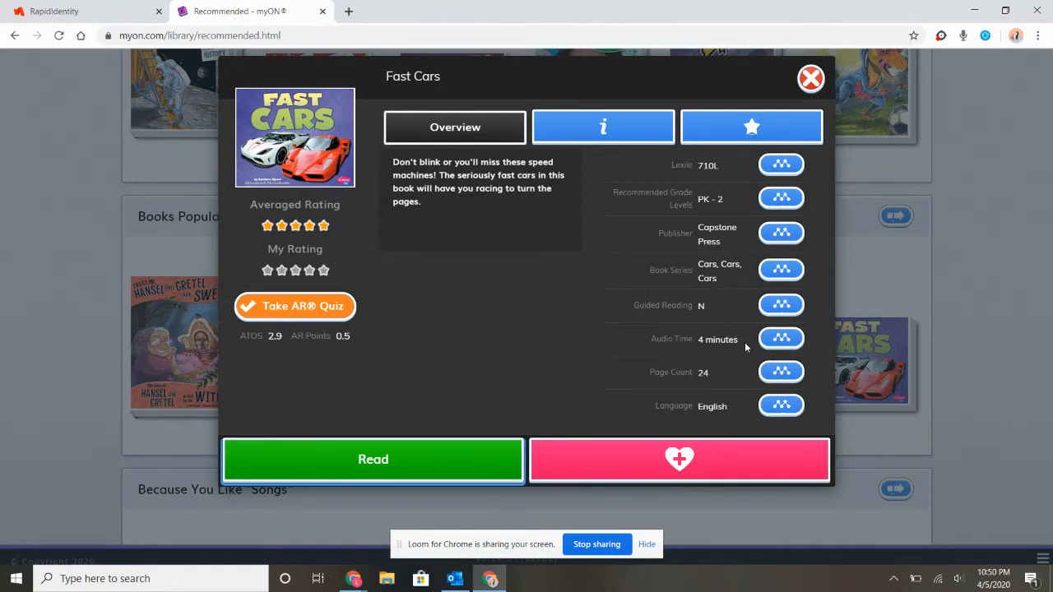
pyautogui.moveTo(674, 391)
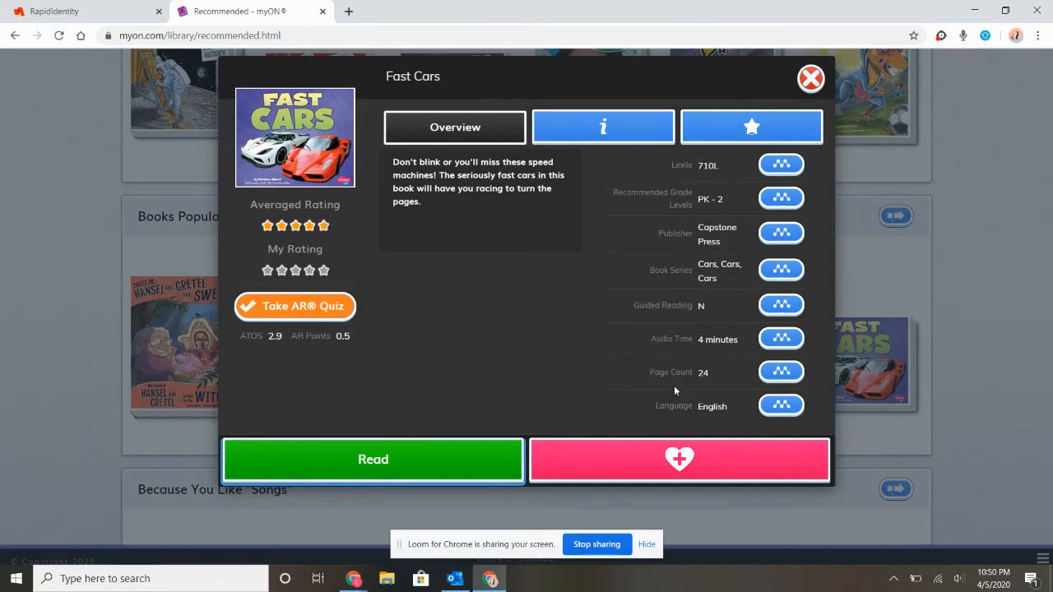
pyautogui.moveTo(701, 188)
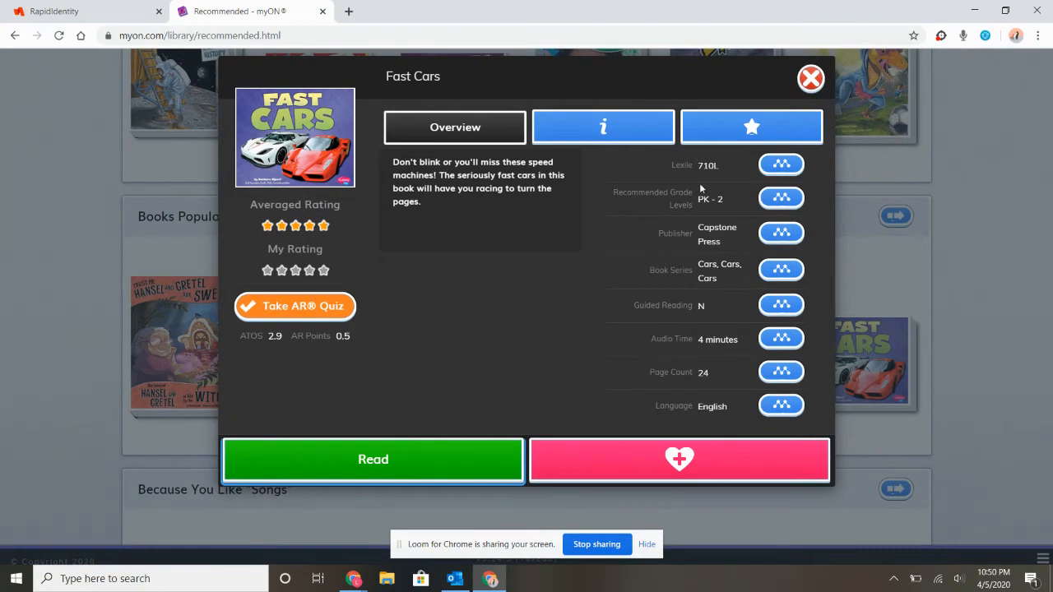
pyautogui.moveTo(424, 461)
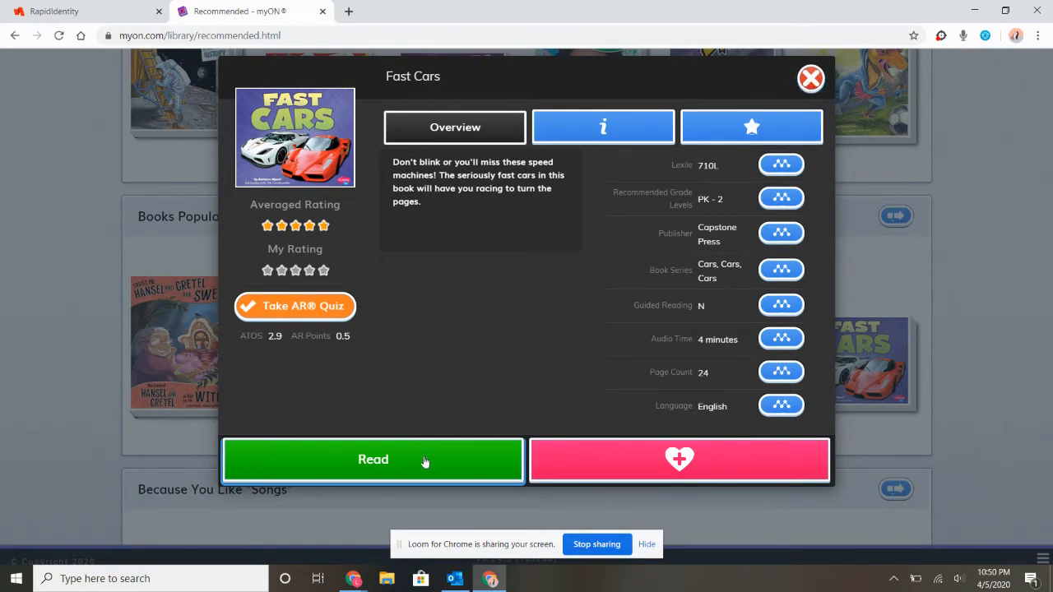
# Dismiss the Fast Cars info popup (710L, PK–2, 24 pages) to return to Recommended
pyautogui.click(810, 77)
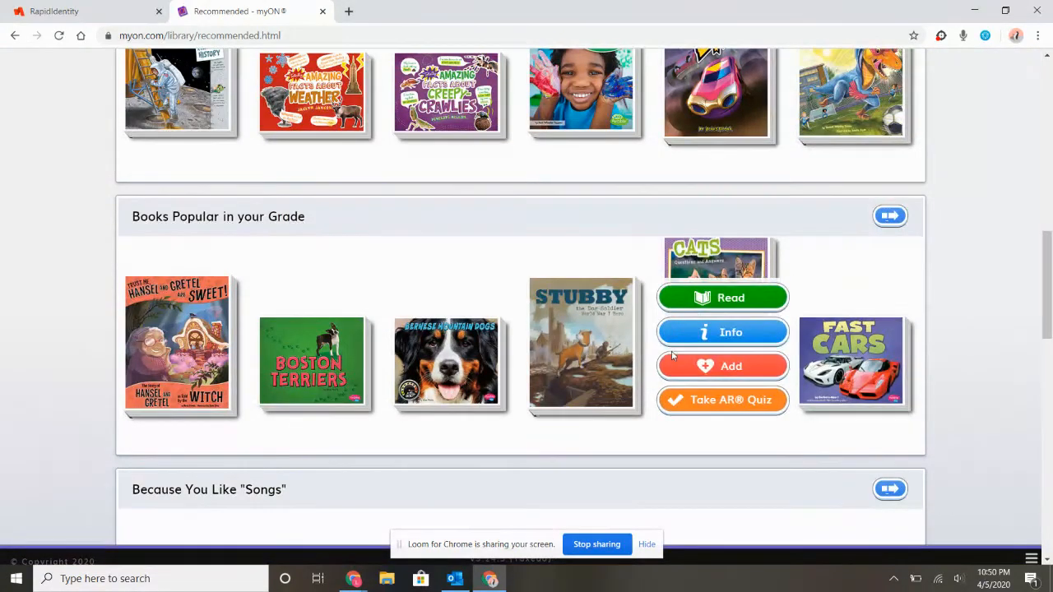
pyautogui.moveTo(712, 400)
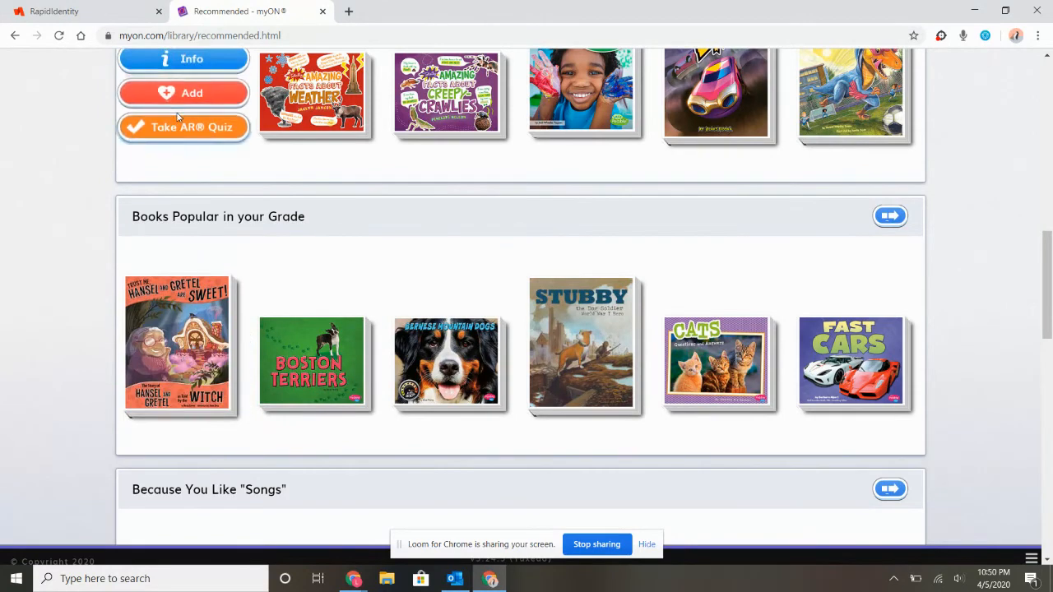
# Scroll up to the New Books shelf showing Speed Dash
pyautogui.scroll(3)
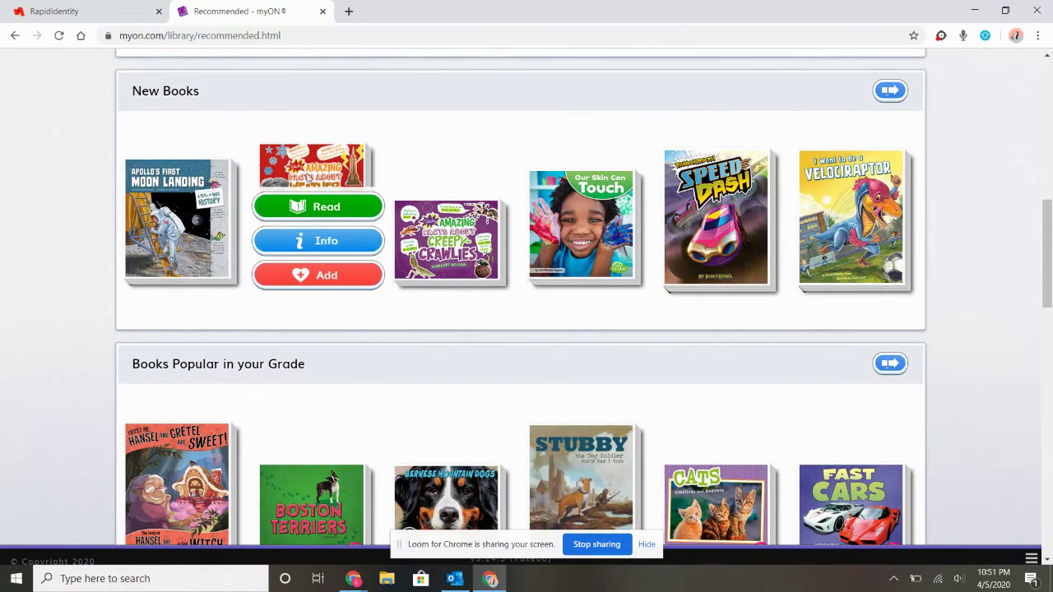
pyautogui.moveTo(375, 191)
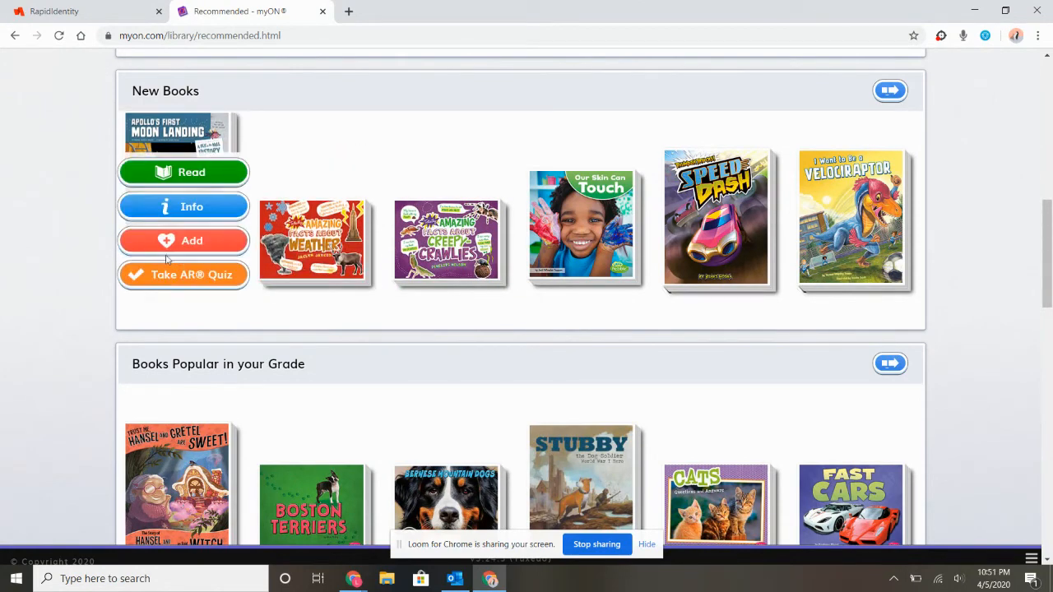
pyautogui.moveTo(185, 309)
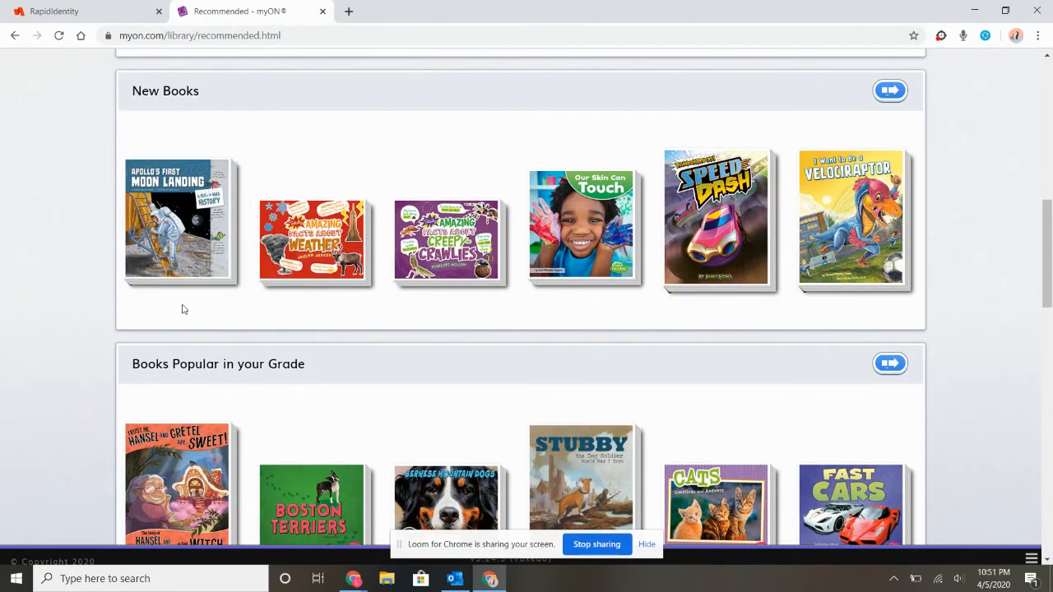
pyautogui.moveTo(311, 239)
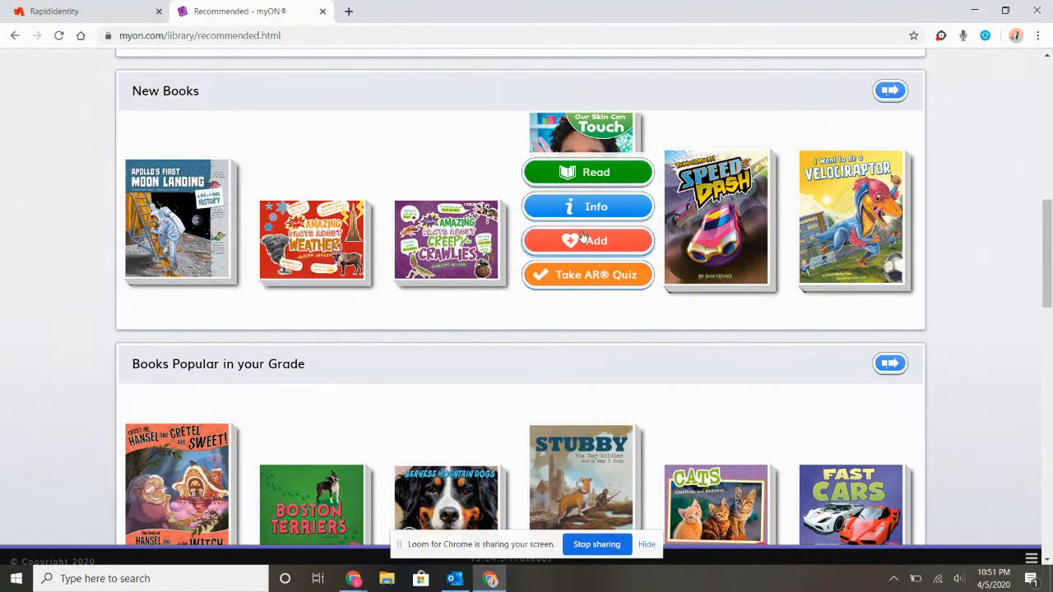
pyautogui.moveTo(592, 287)
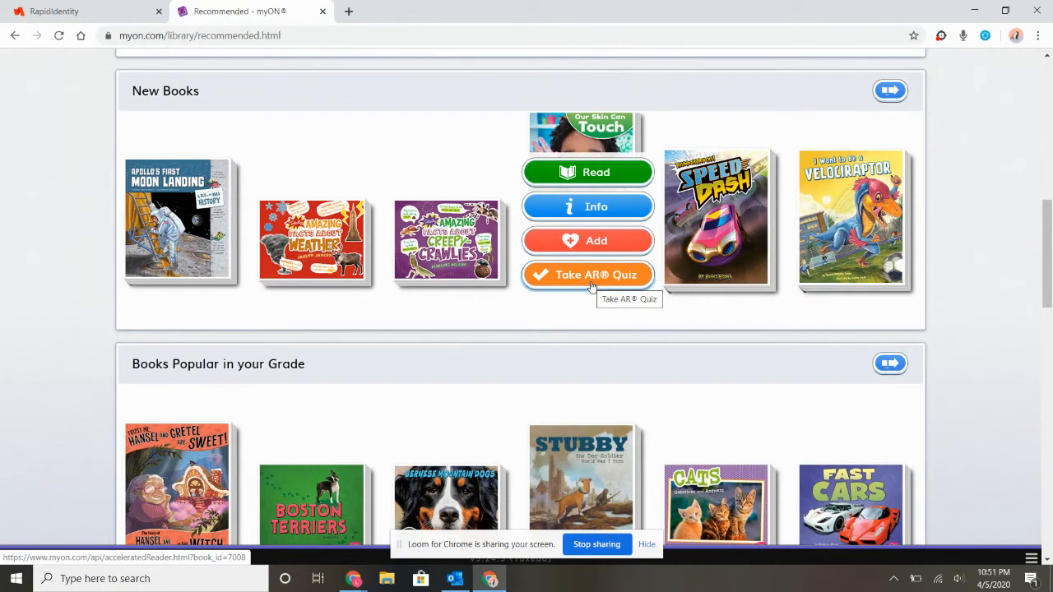
pyautogui.moveTo(596, 309)
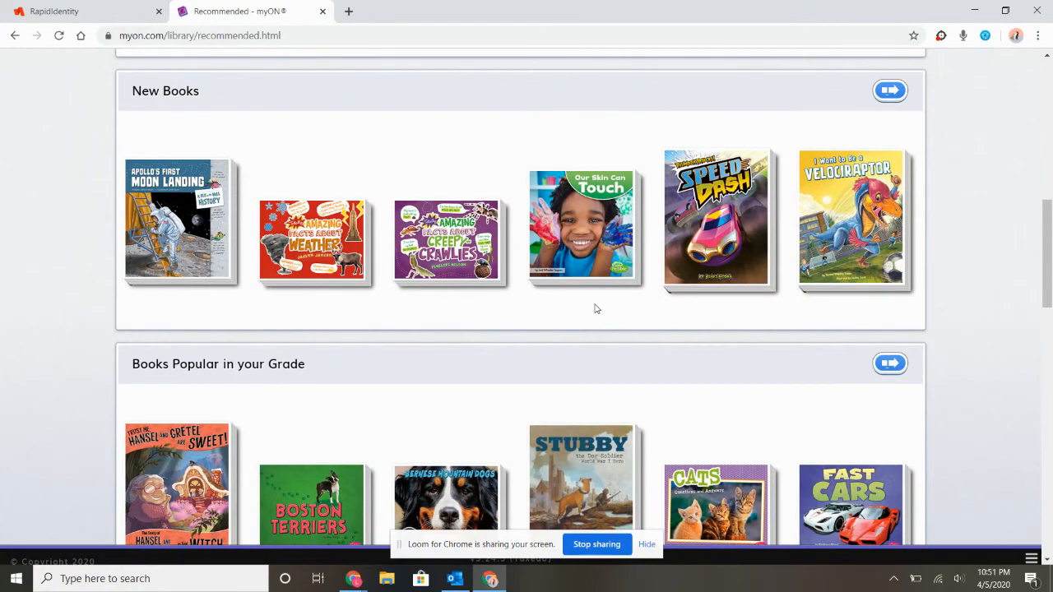
pyautogui.moveTo(720, 217)
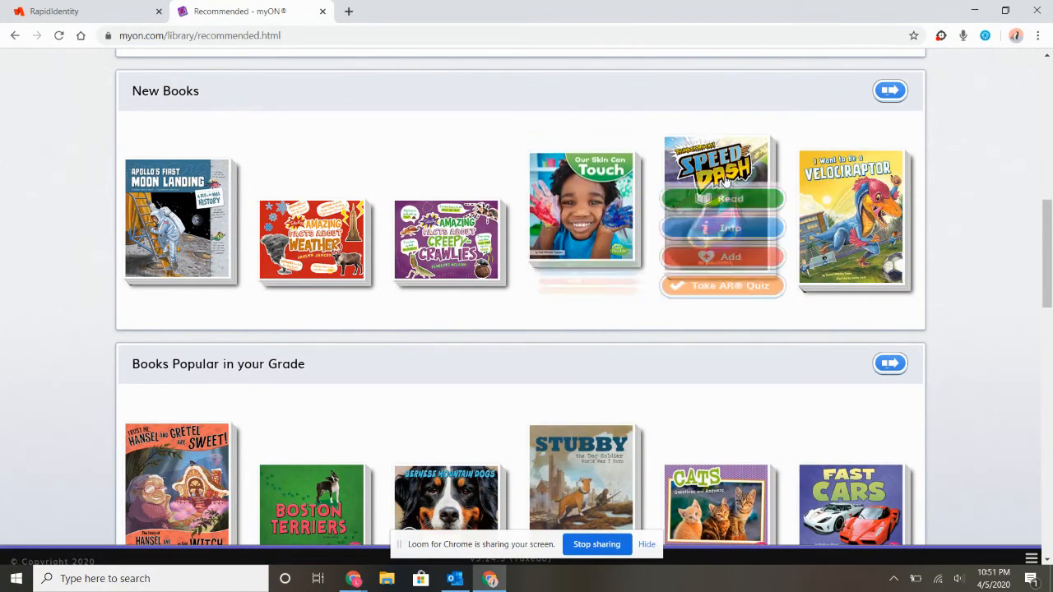
# Read Speed Dash: briefly play its narration, then turn three pages into chapter one
pyautogui.click(721, 197)
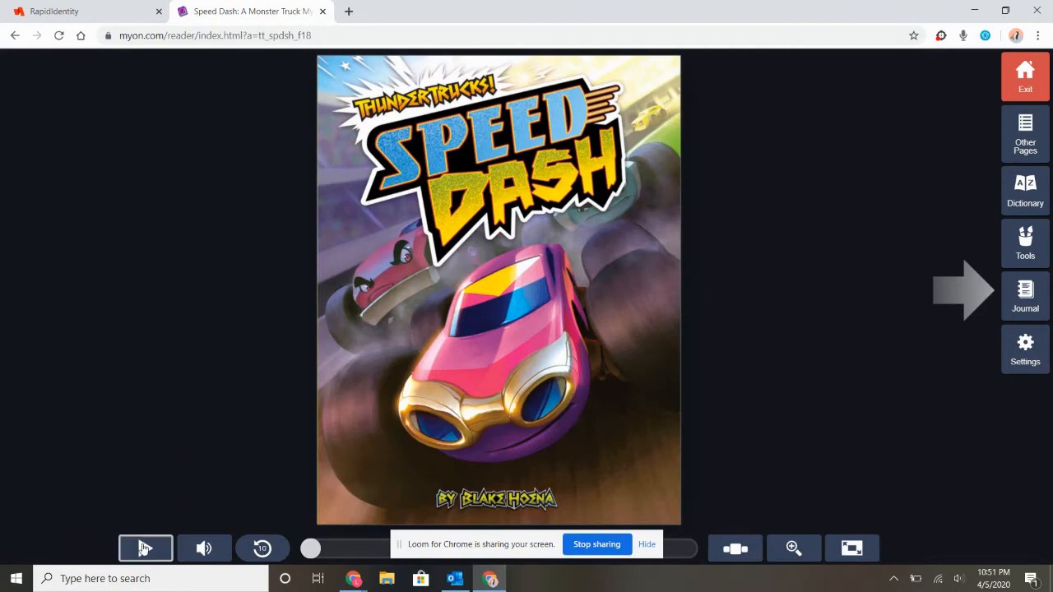
pyautogui.click(145, 548)
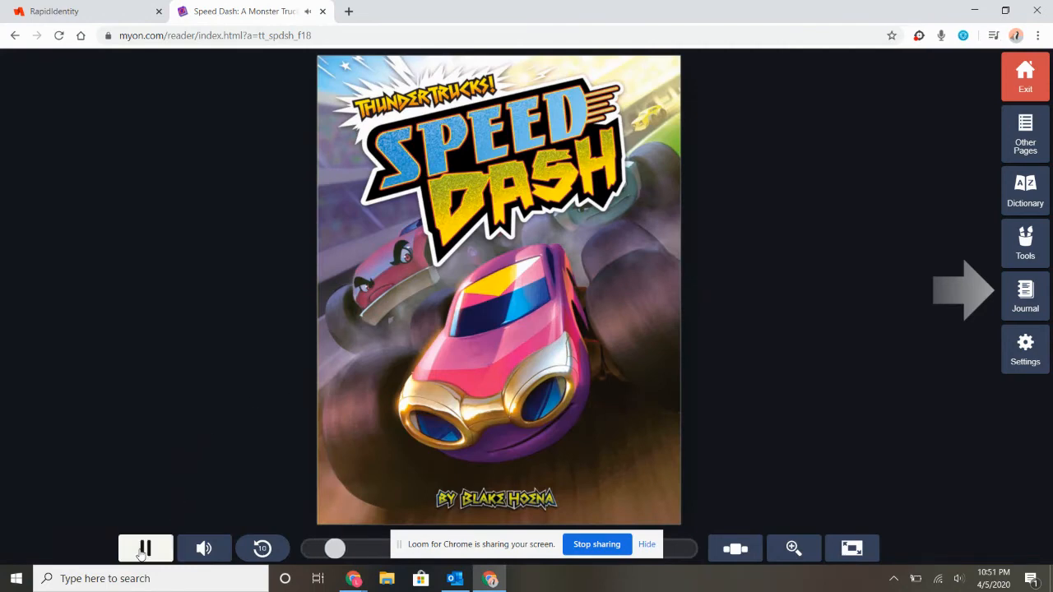
pyautogui.click(145, 548)
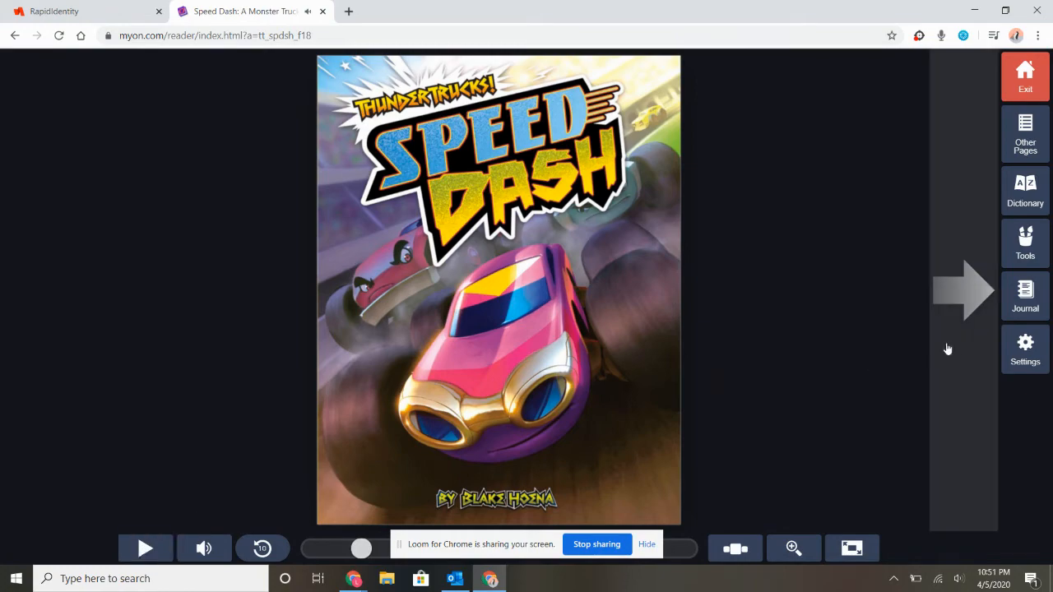
pyautogui.click(961, 290)
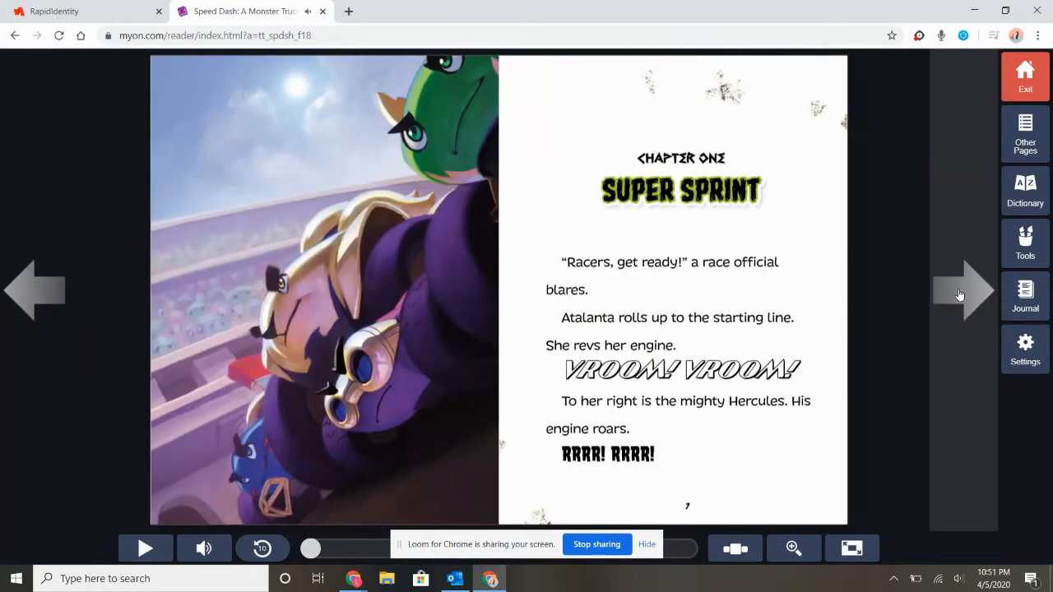
pyautogui.click(961, 293)
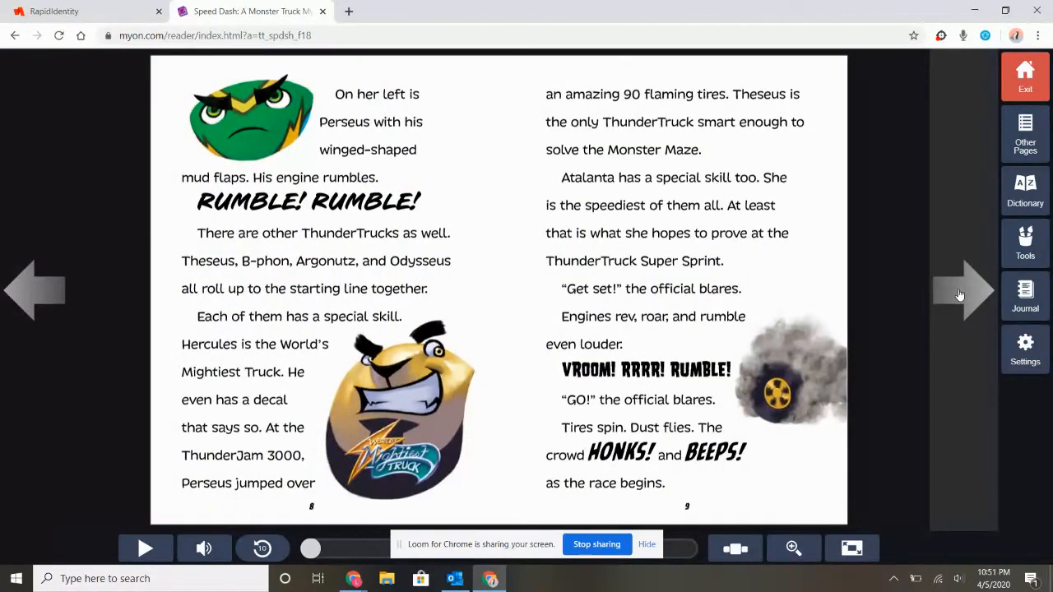
pyautogui.click(962, 293)
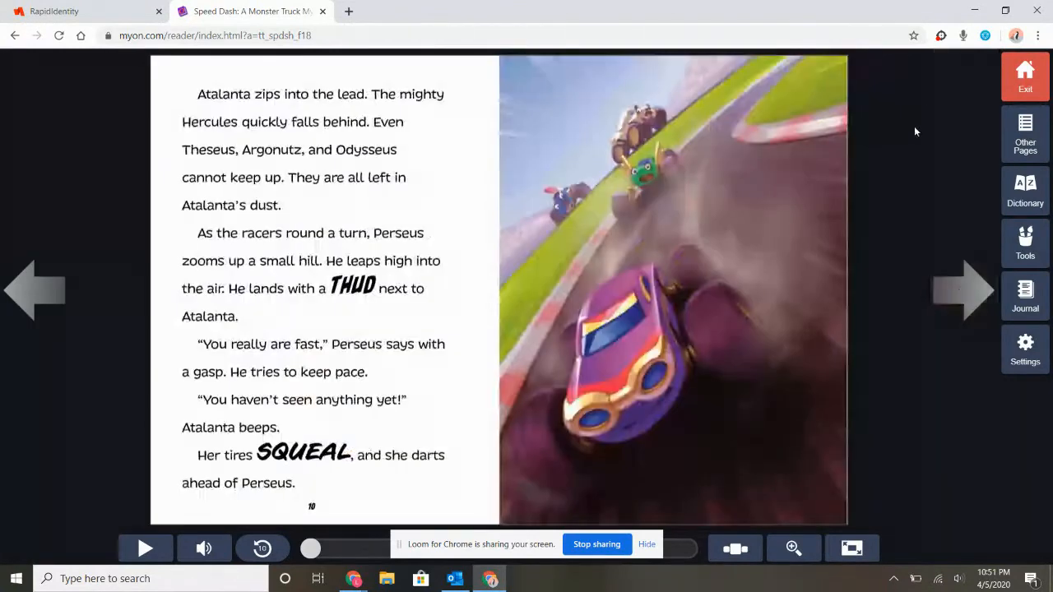
pyautogui.moveTo(1025, 76)
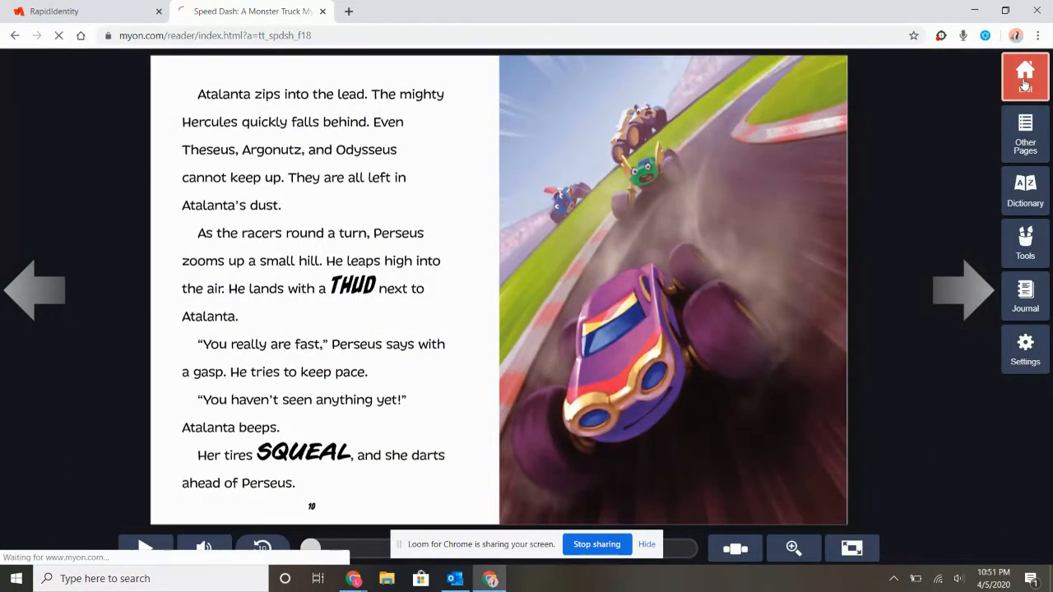
# Exit the reader and choose Take AR Quiz on Fast Cars in Books Popular in your Grade
pyautogui.click(1025, 76)
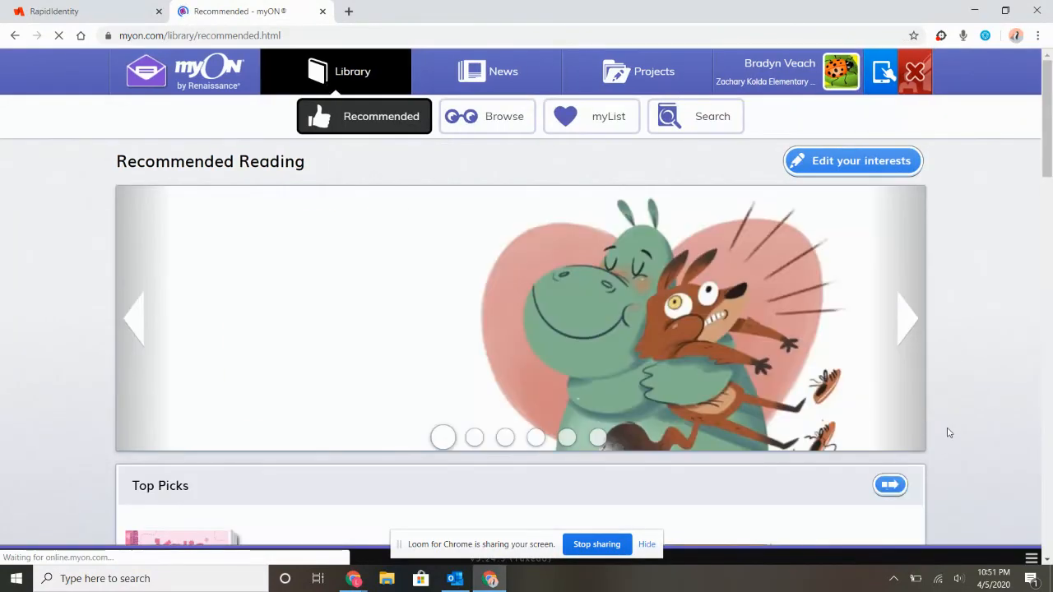
pyautogui.scroll(-3)
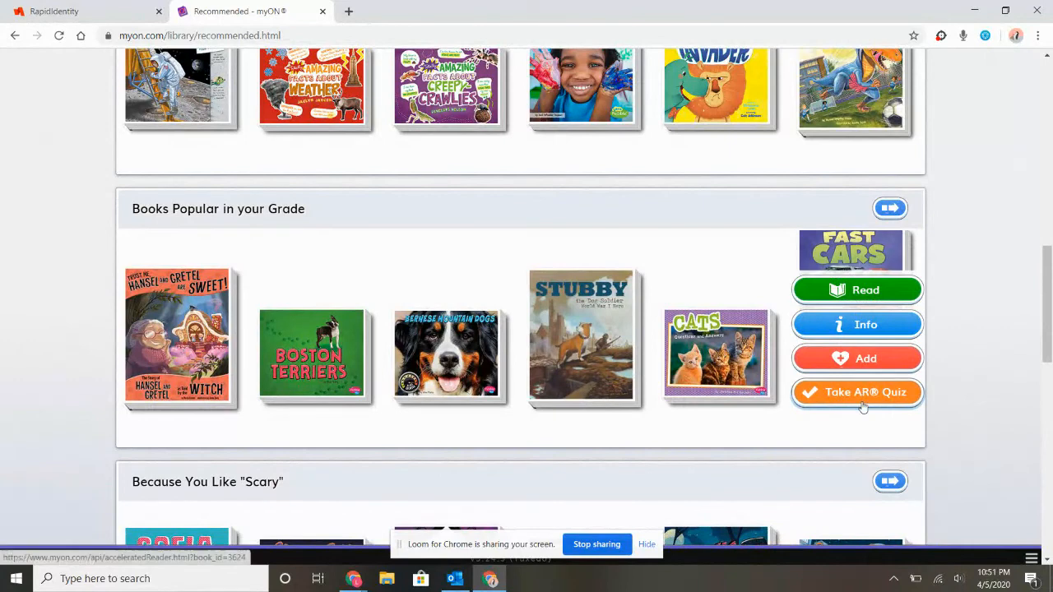
pyautogui.click(858, 392)
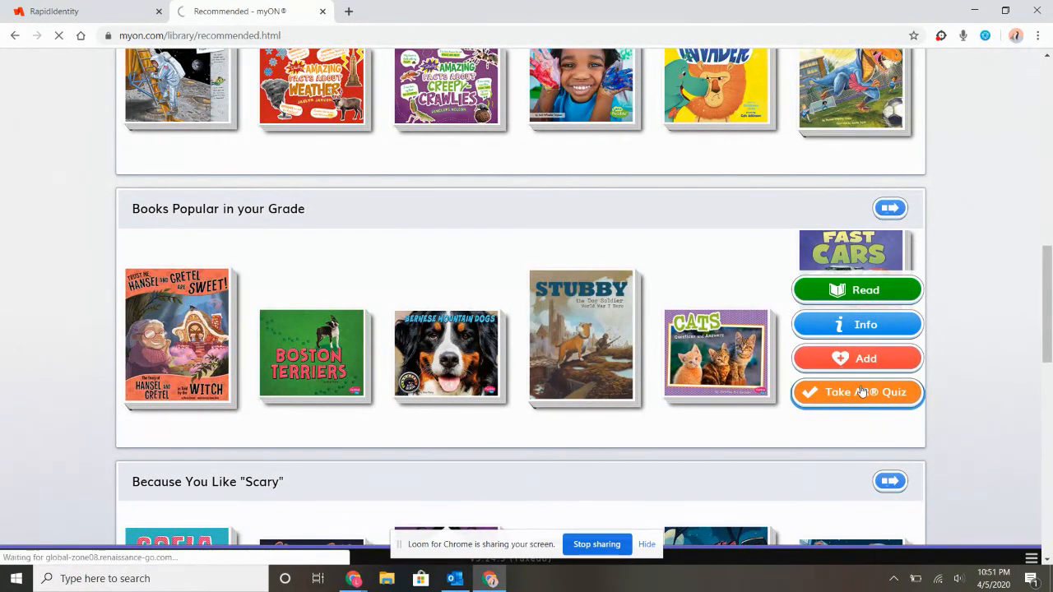
# Reach the Renaissance Log In page and focus its User Name and Password boxes
pyautogui.click(857, 392)
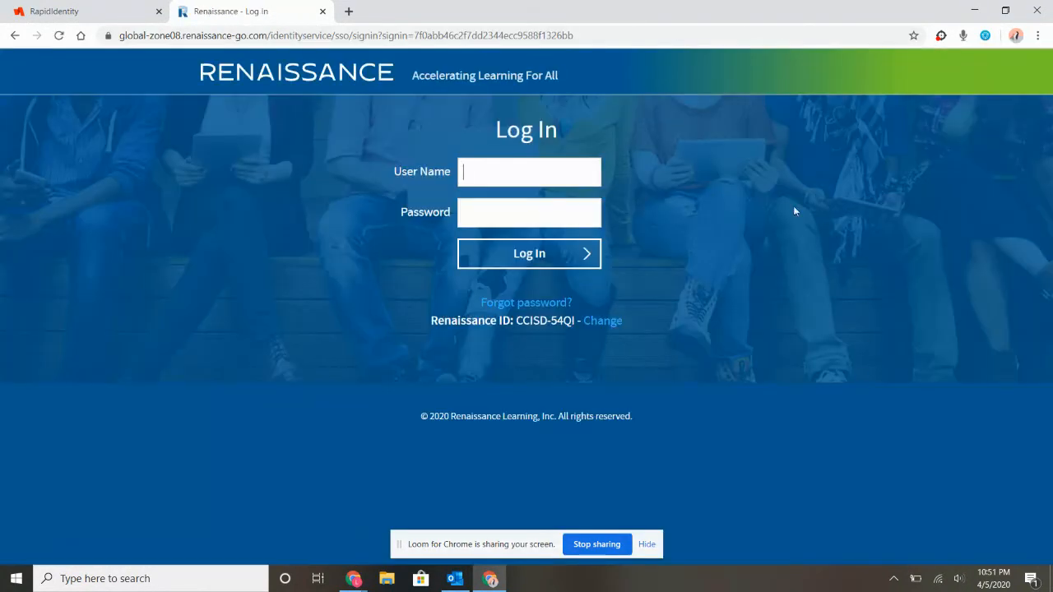
pyautogui.moveTo(776, 223)
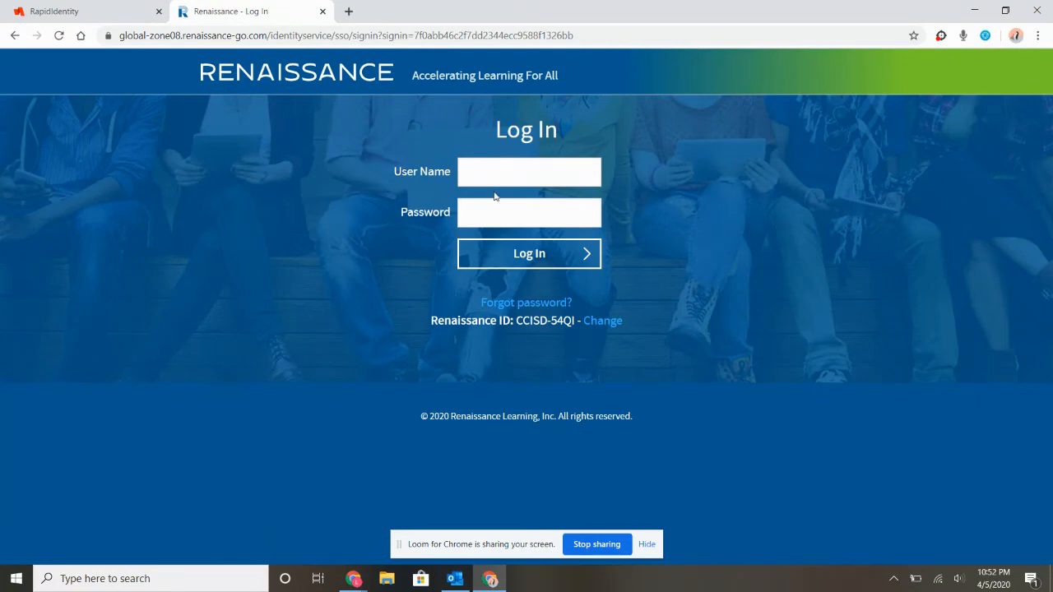
pyautogui.click(530, 212)
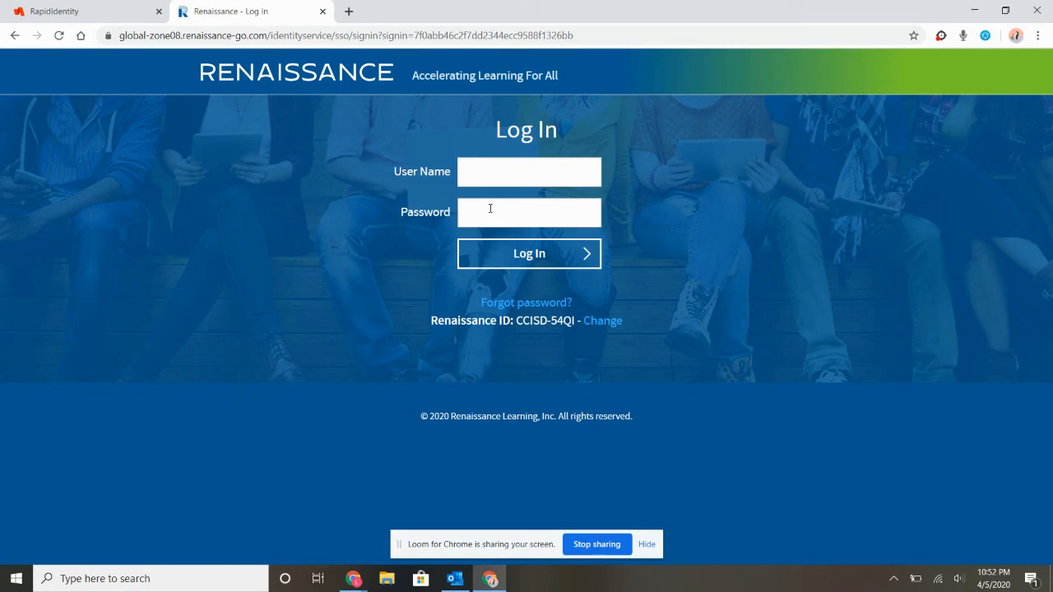
pyautogui.click(530, 211)
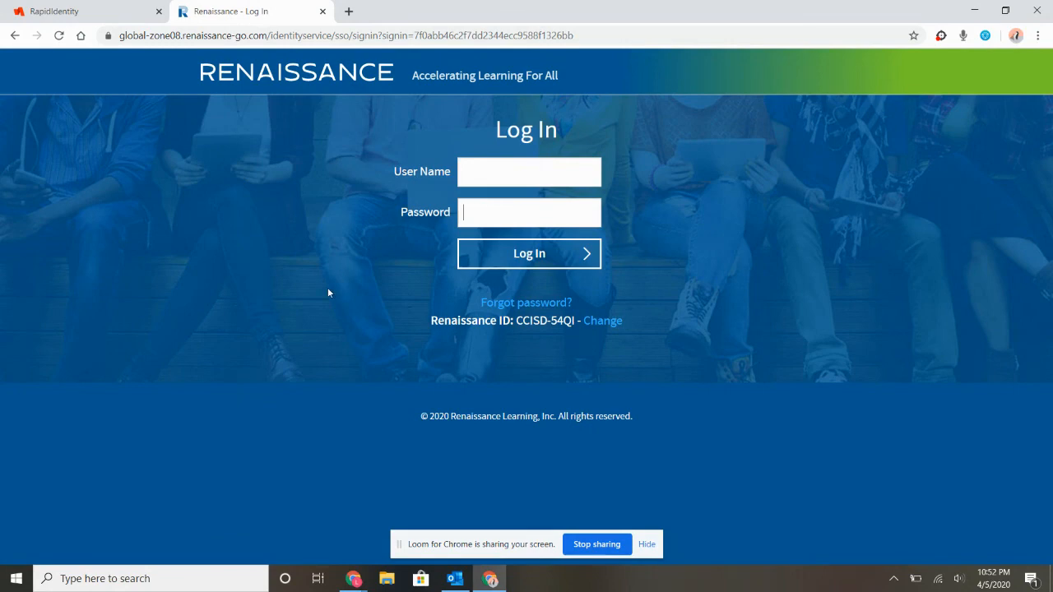
pyautogui.moveTo(599, 534)
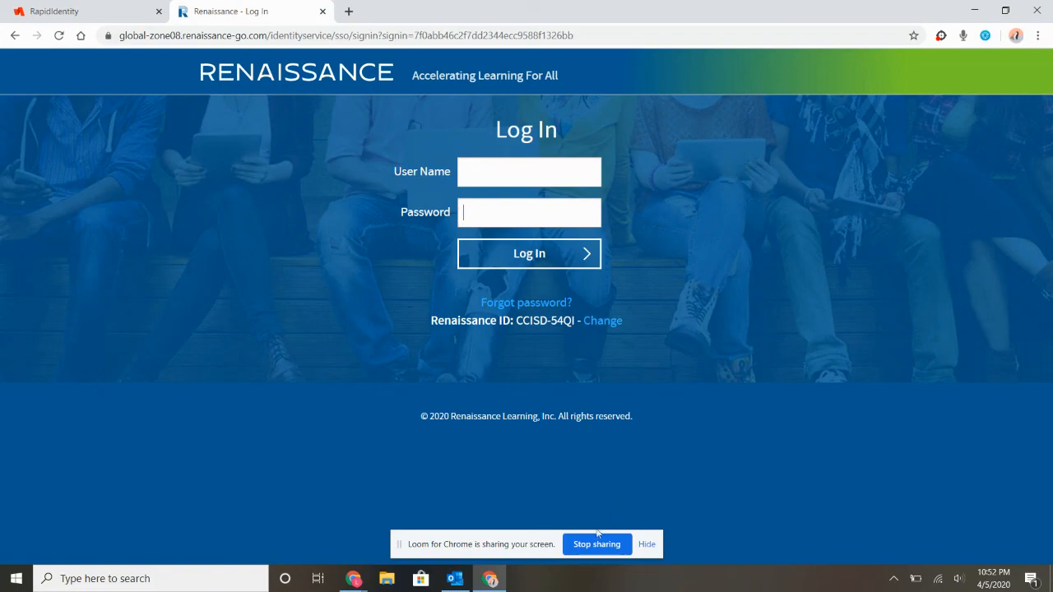